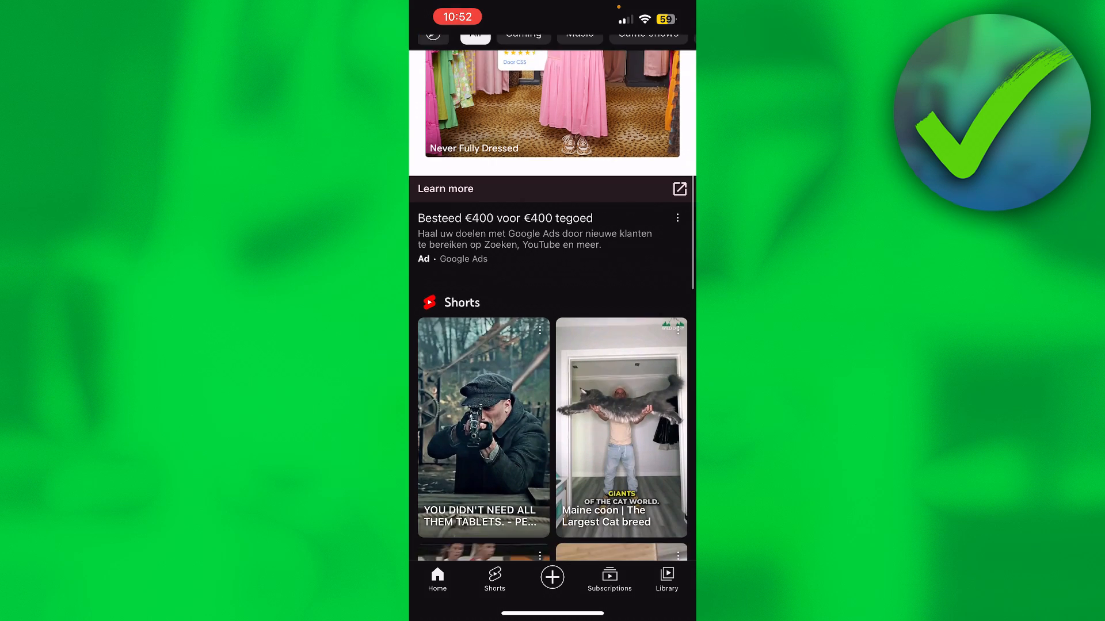
Switch from the home feed to the Library with history, playlists and your videos.
scroll(up, 3)
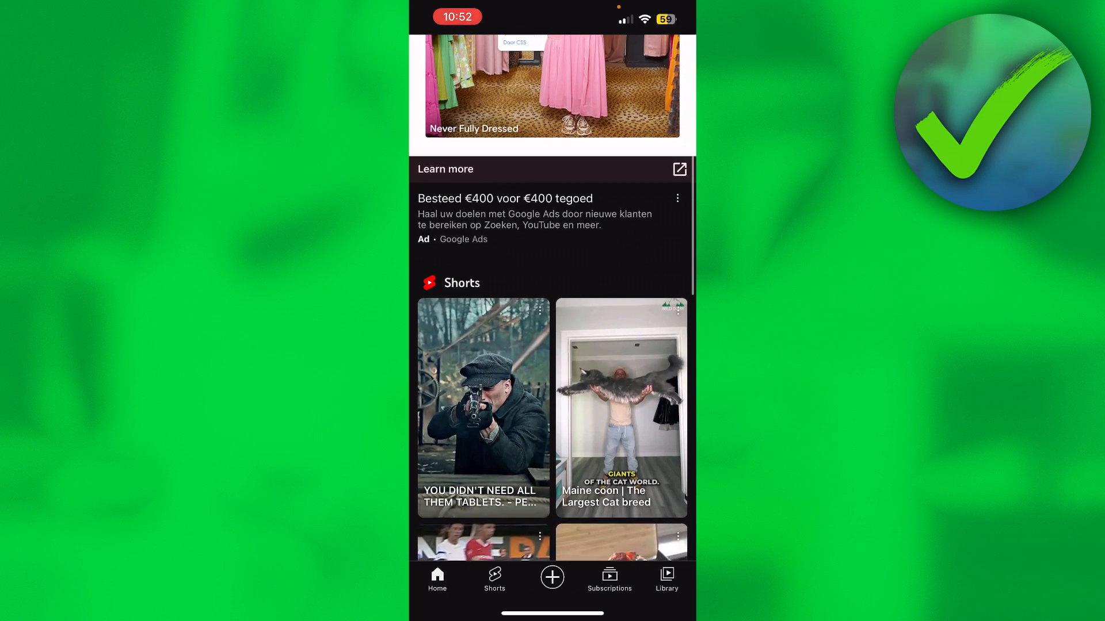
click(665, 580)
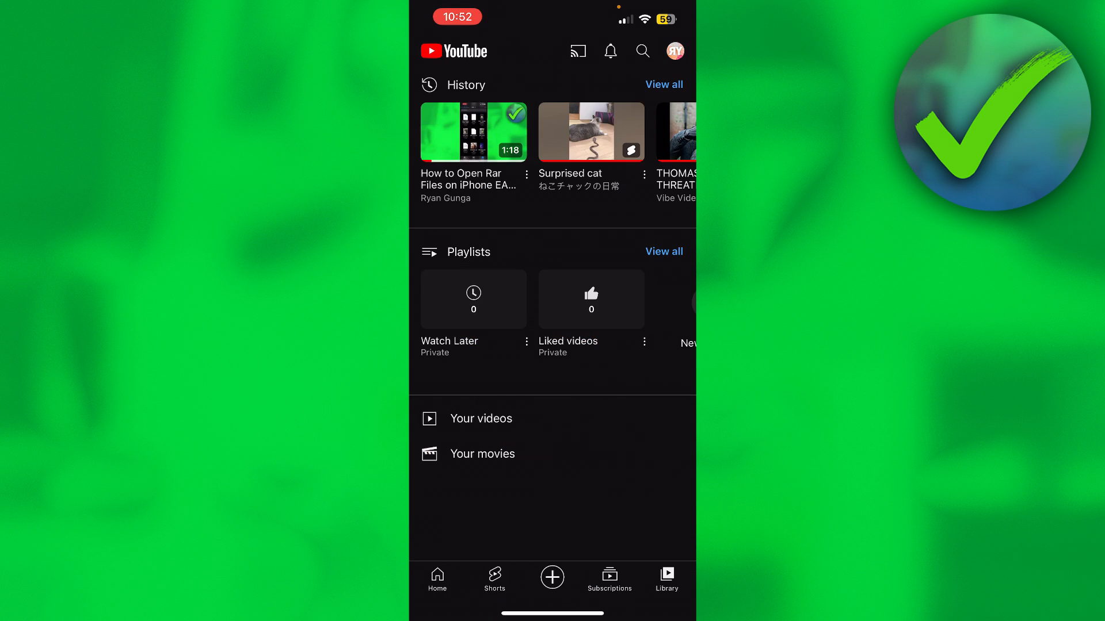
click(674, 51)
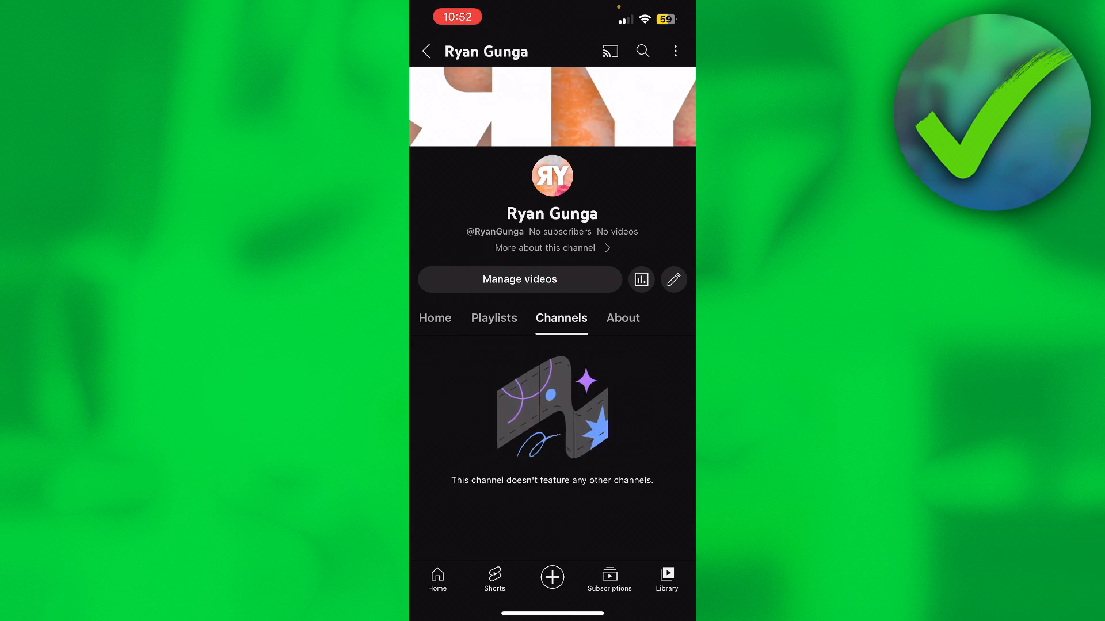
click(435, 318)
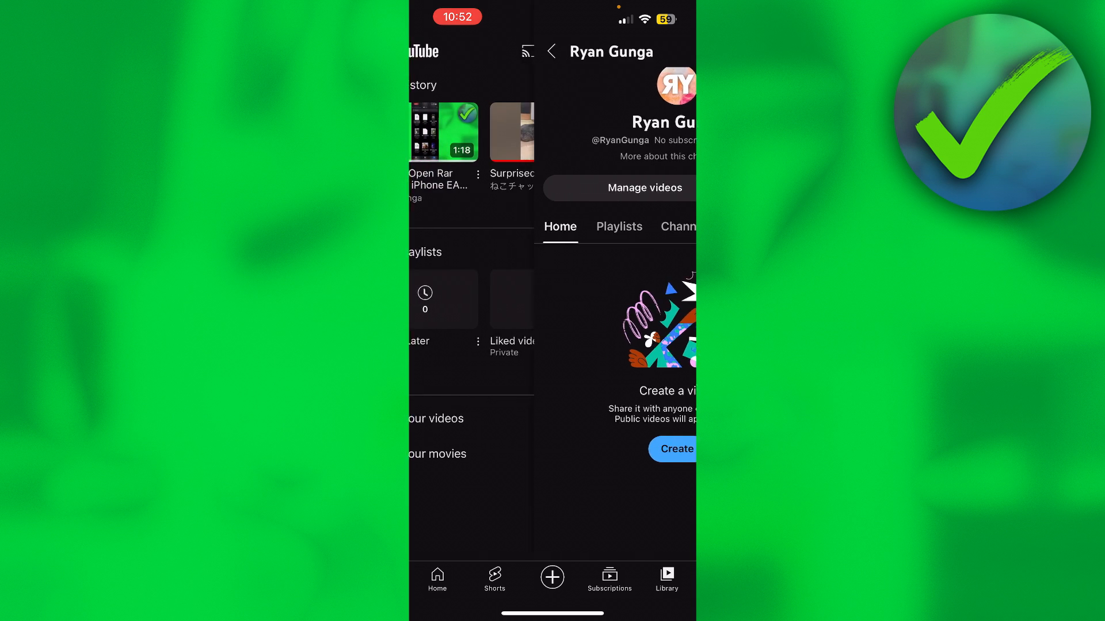
click(551, 52)
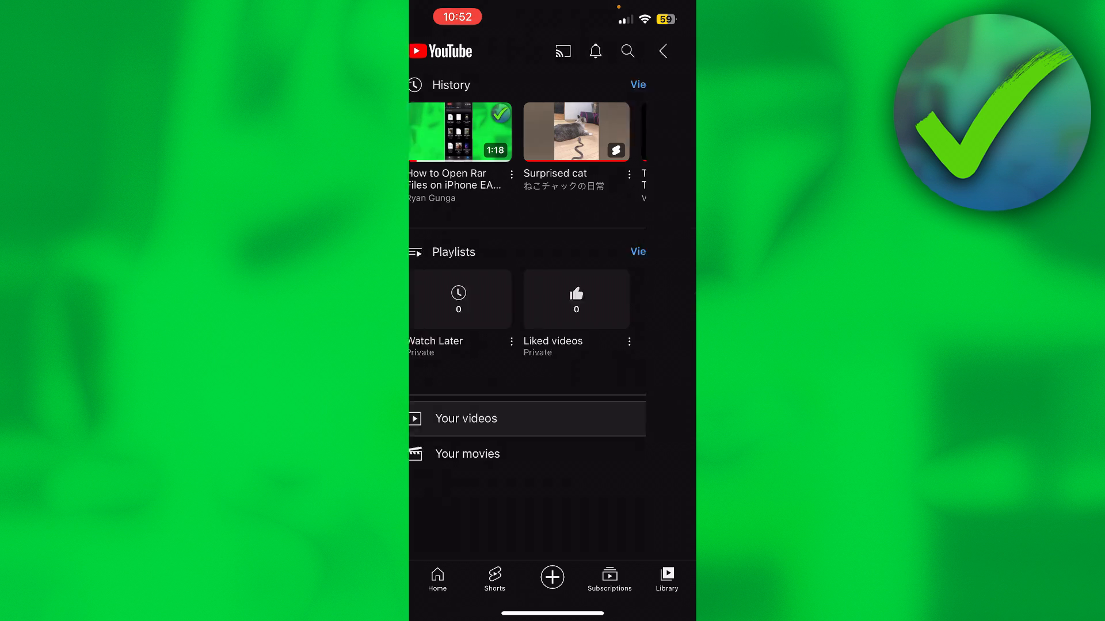
click(465, 419)
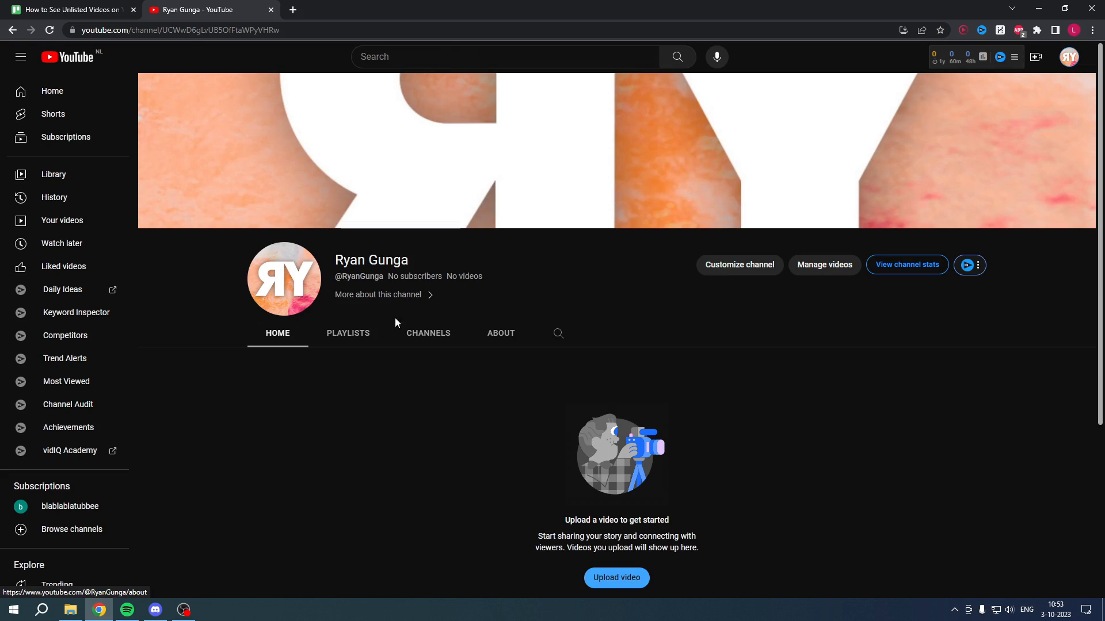
View the channel's playlists, then go to YouTube Studio from the account avatar menu.
click(277, 334)
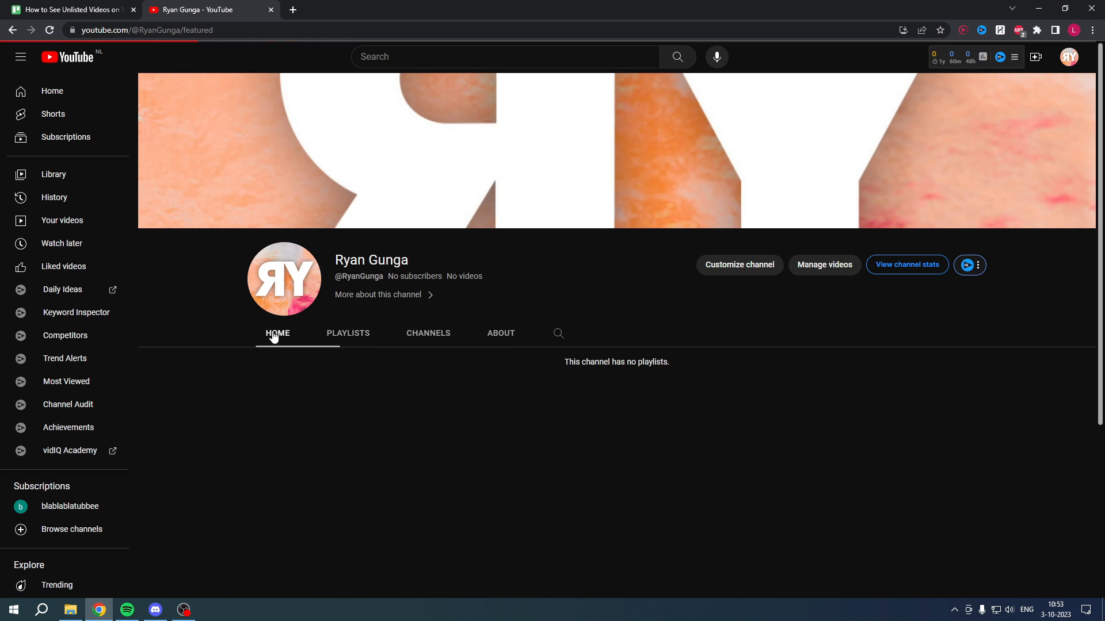
click(1068, 58)
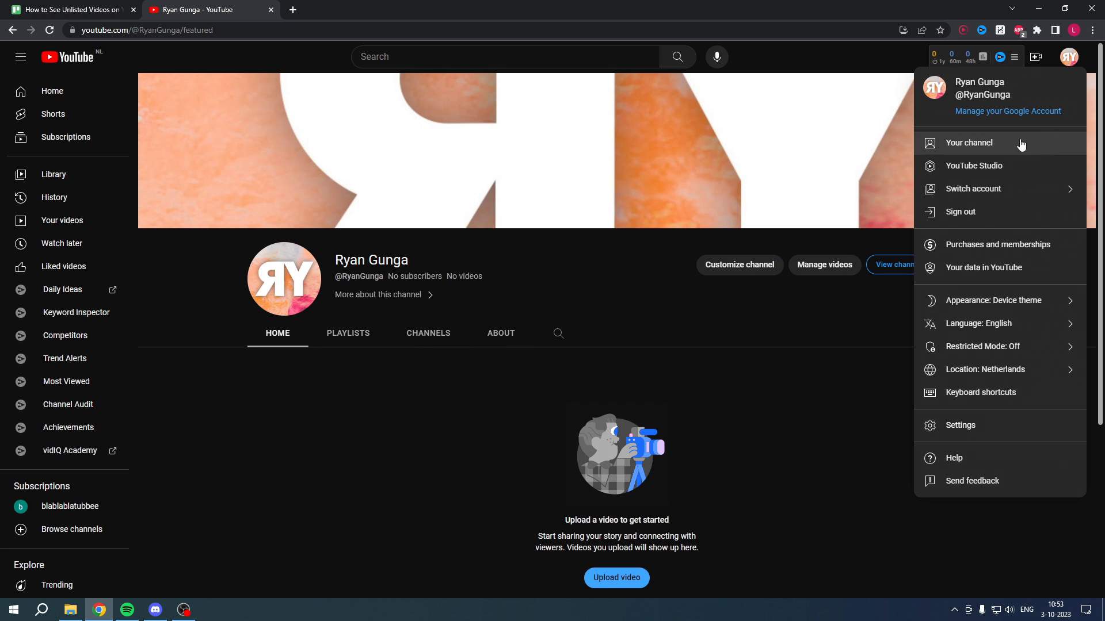
mouse_move(973, 166)
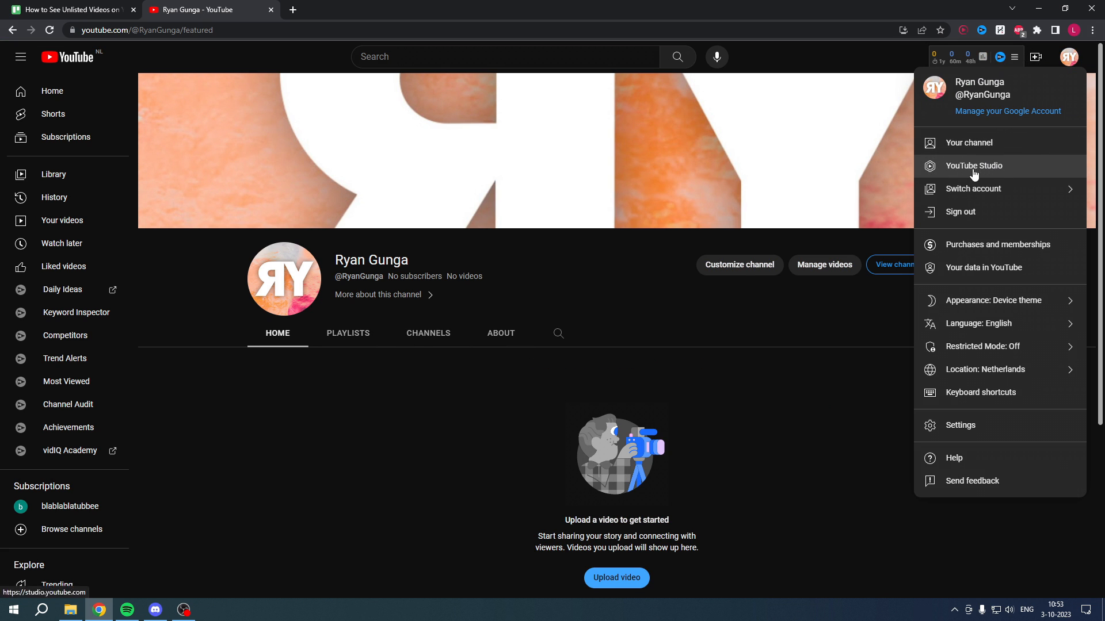
click(974, 166)
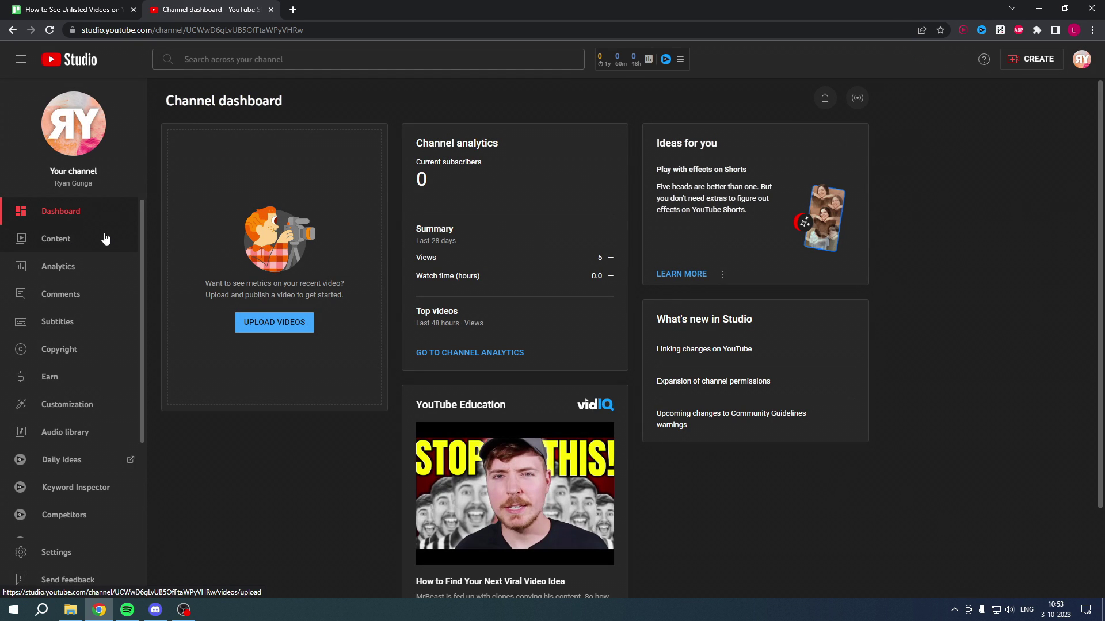
Show the Content list and inspect the private video's visibility dropdown.
click(55, 239)
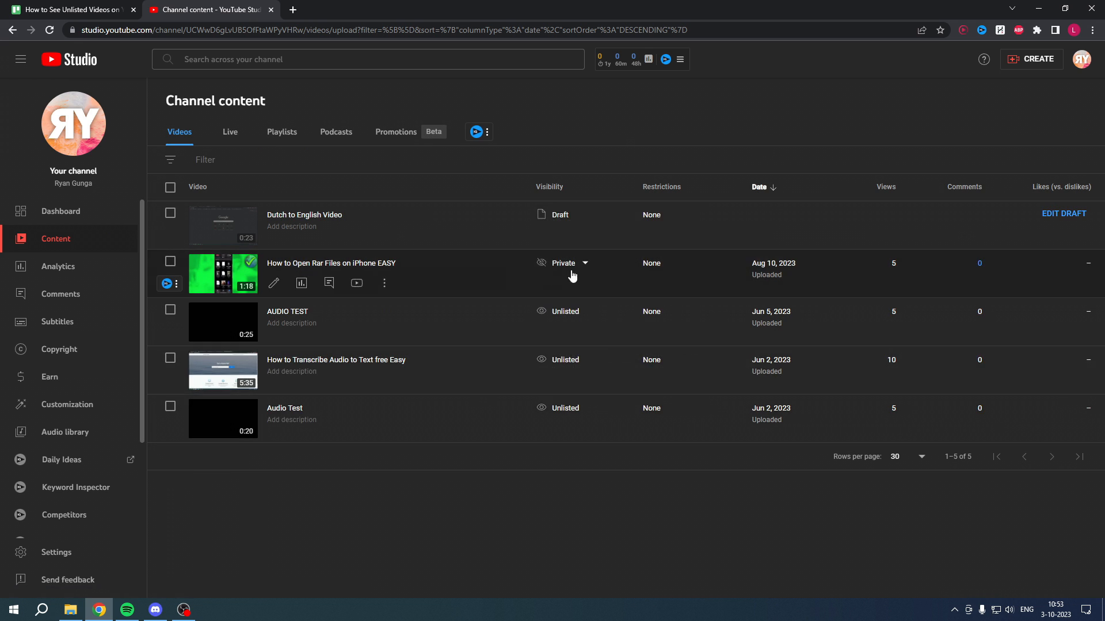
click(287, 312)
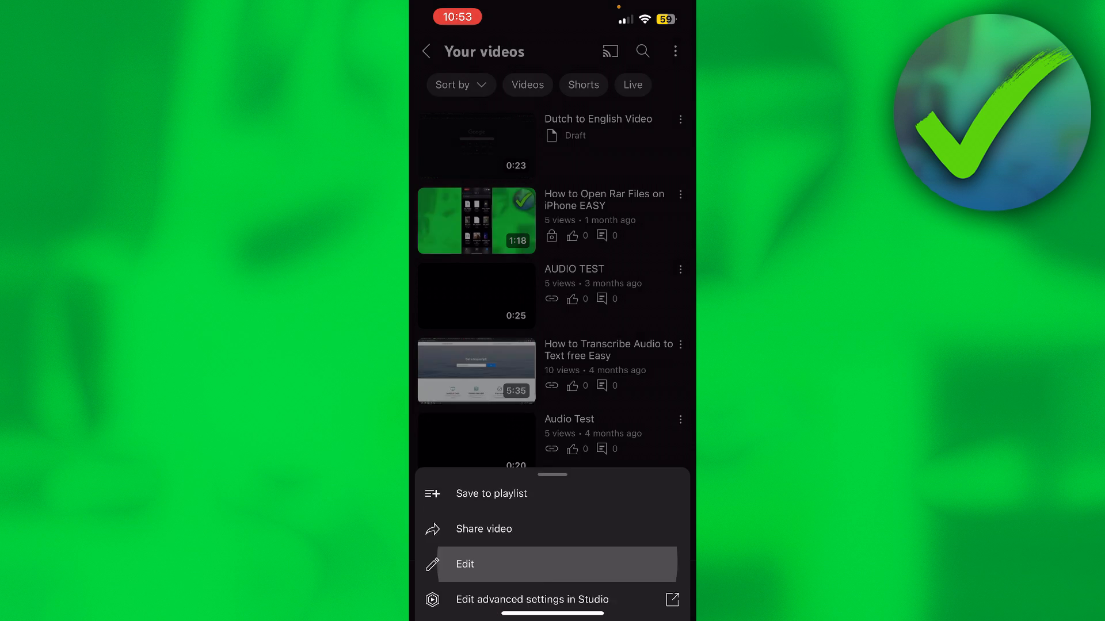
Edit the chosen video to reach its visibility setting, currently Unlisted.
click(464, 564)
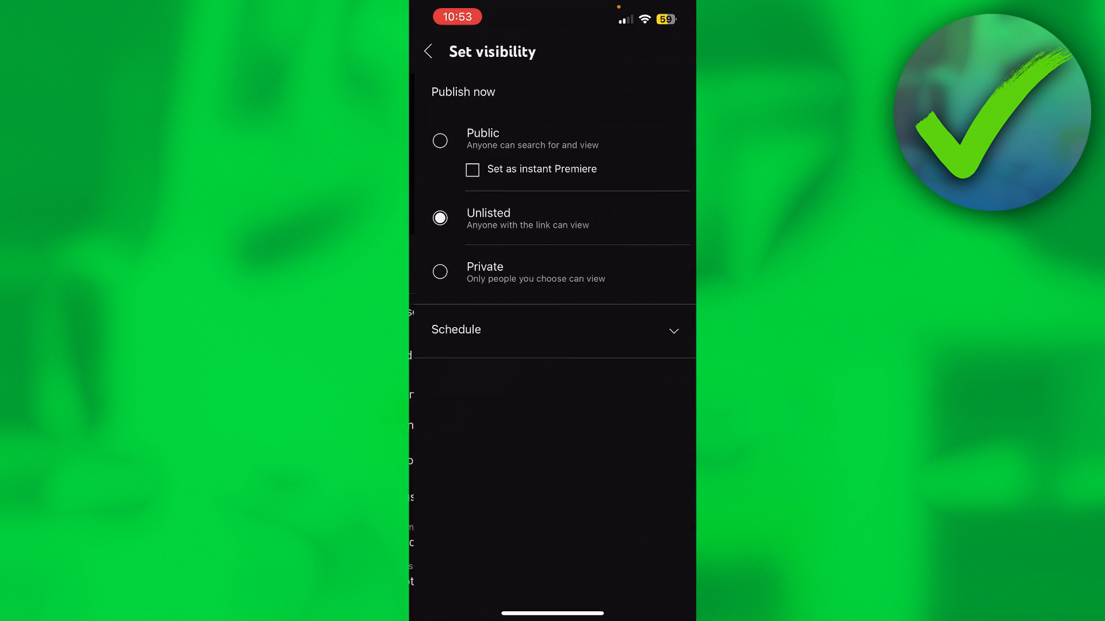